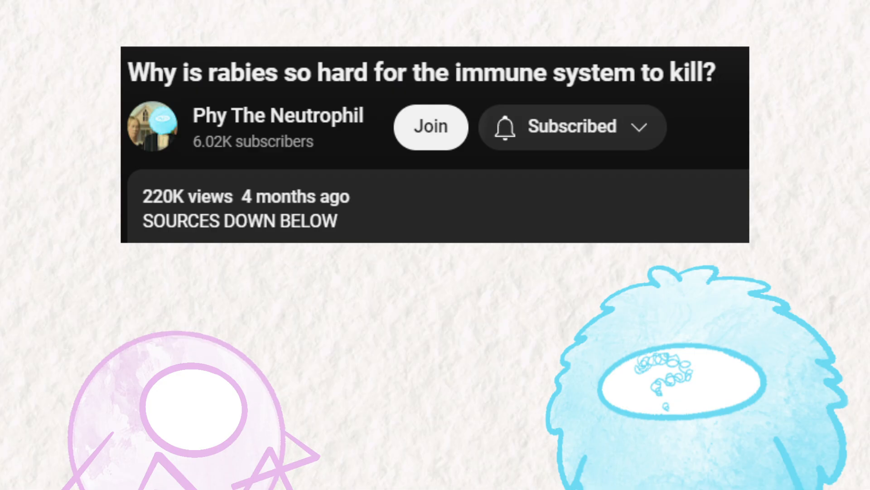
{"action": "scroll", "scroll_direction": "down", "scroll_amount": 3}
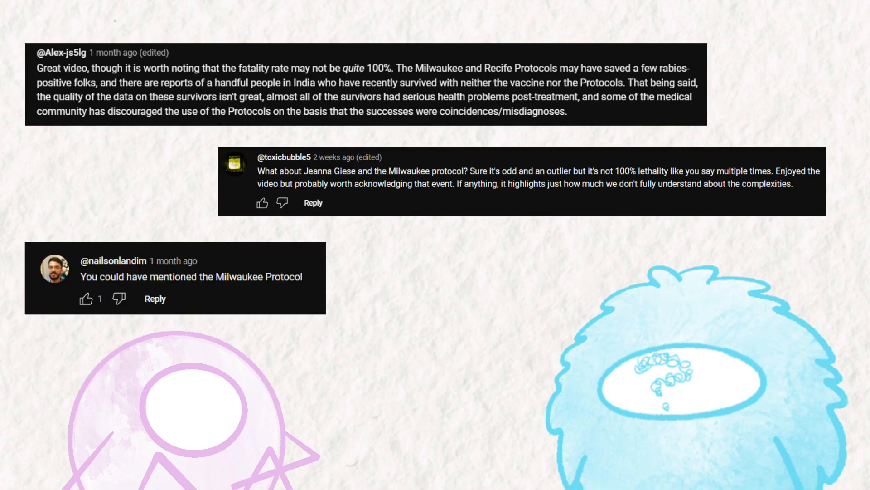